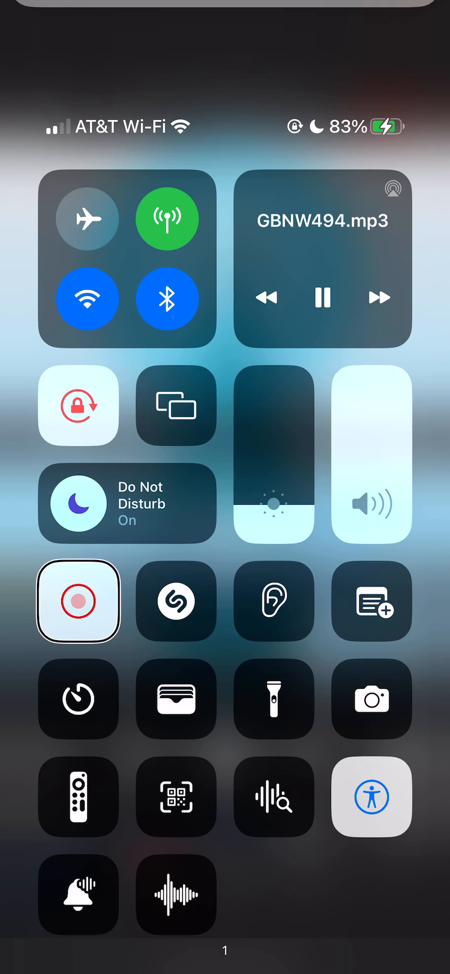
click(78, 599)
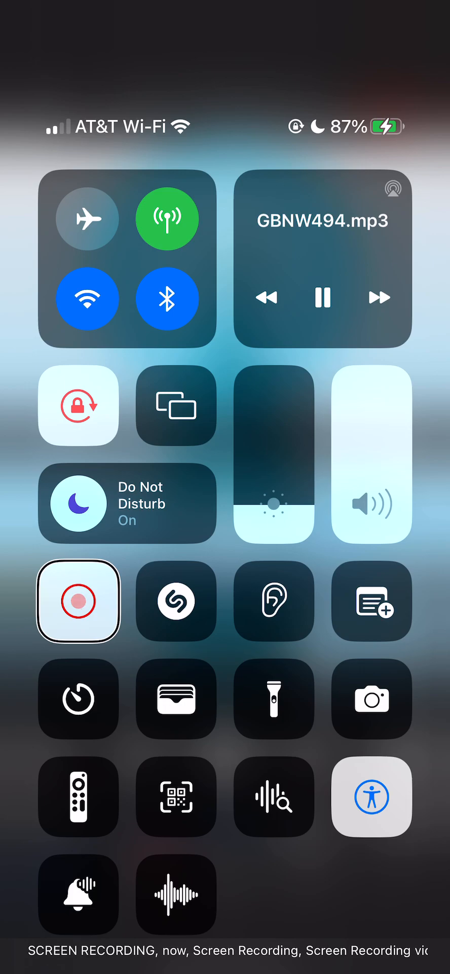
click(175, 601)
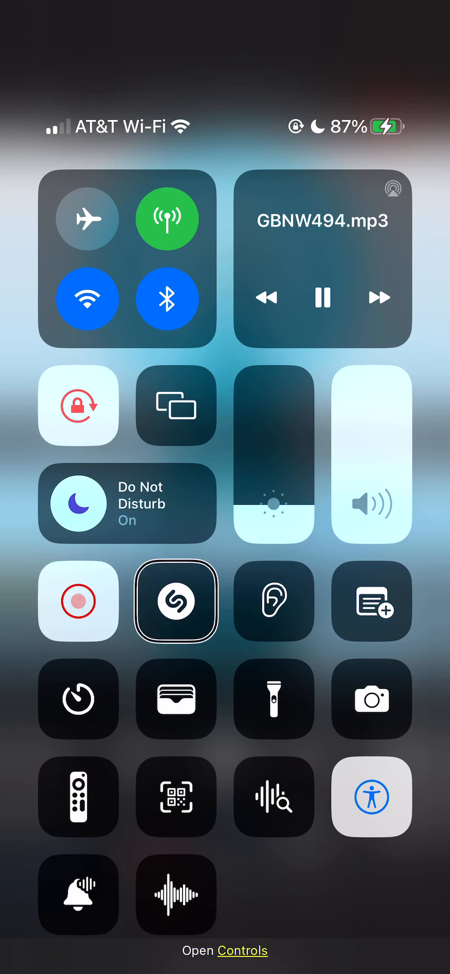